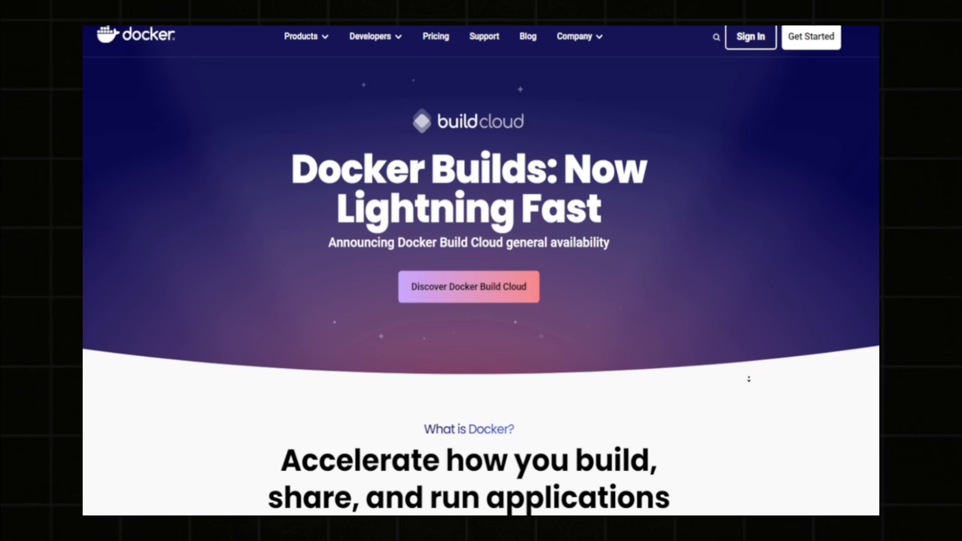
pyautogui.scroll(-3)
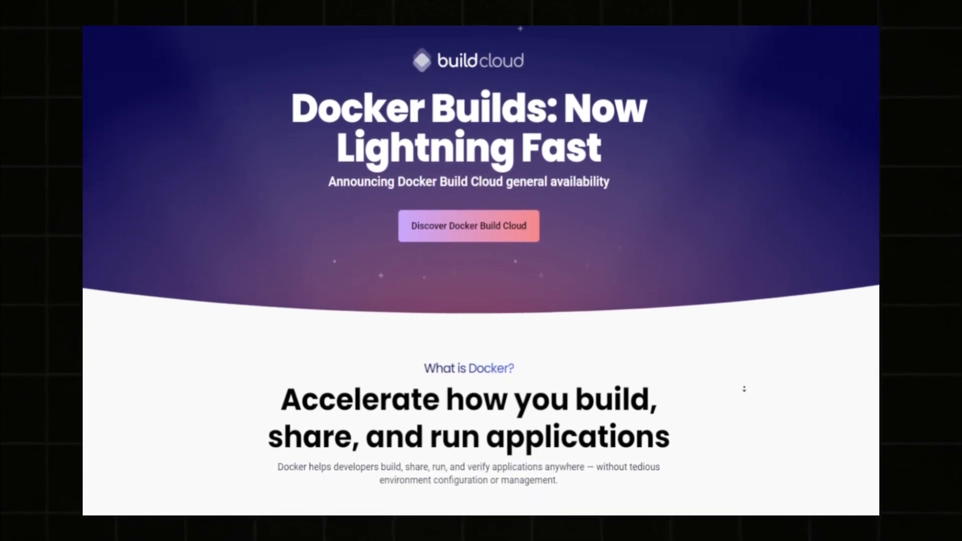
pyautogui.scroll(-3)
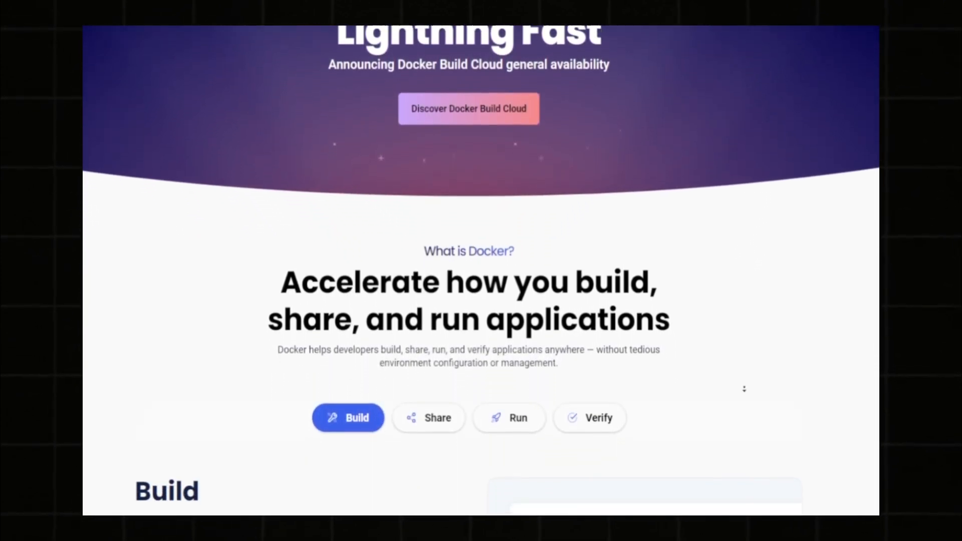
pyautogui.scroll(-3)
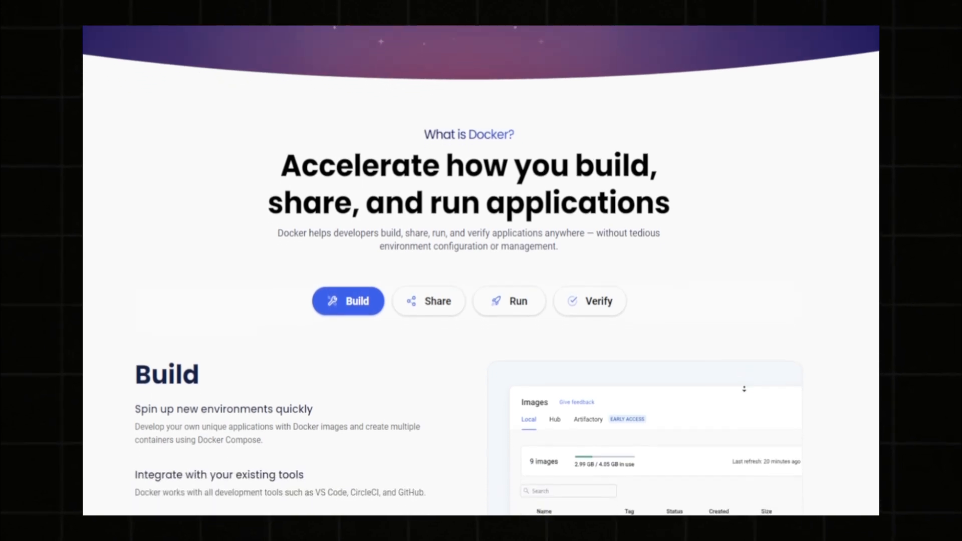
pyautogui.scroll(-3)
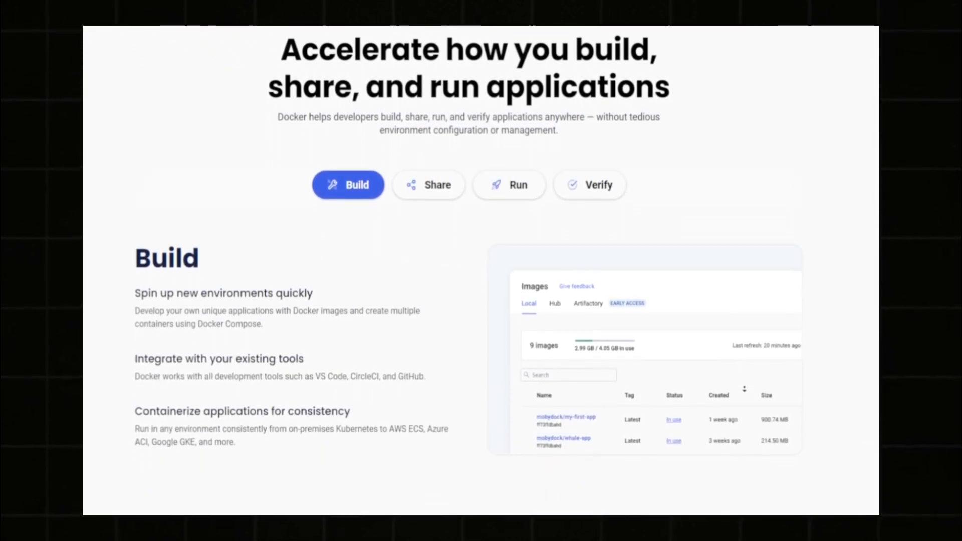
pyautogui.scroll(-3)
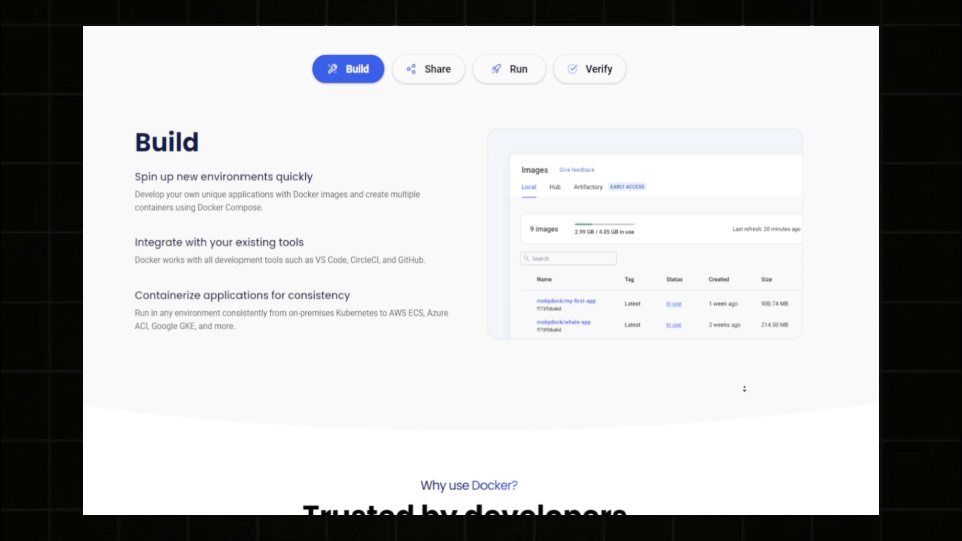
pyautogui.scroll(-3)
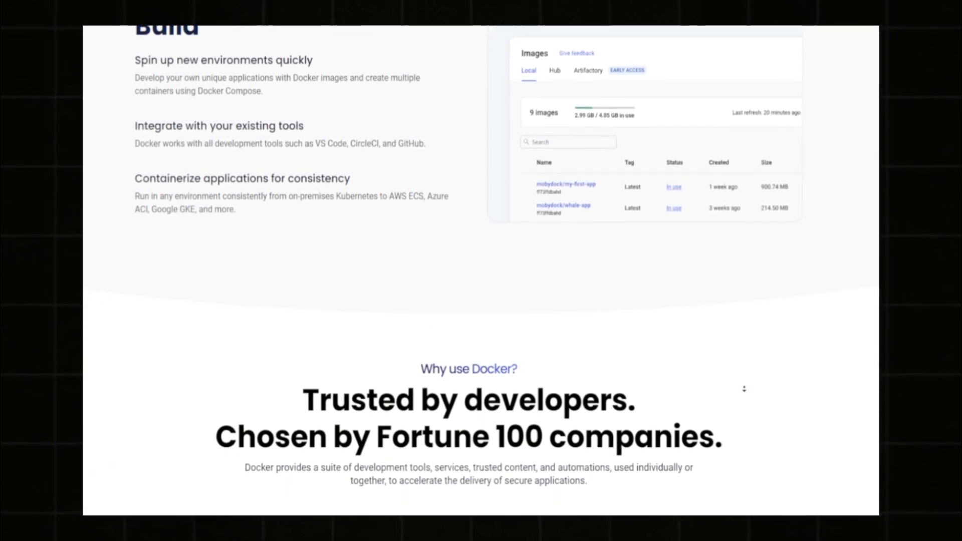
pyautogui.scroll(-3)
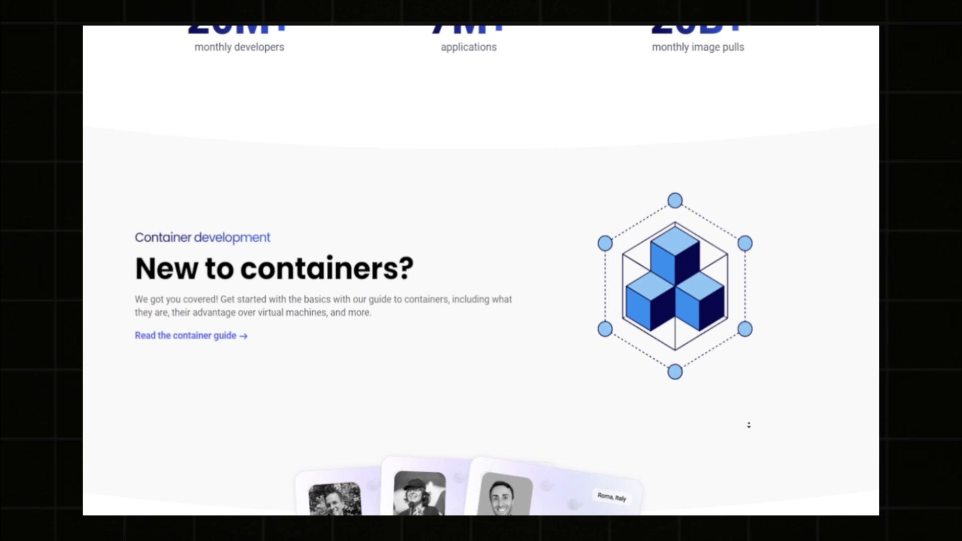
pyautogui.scroll(-3)
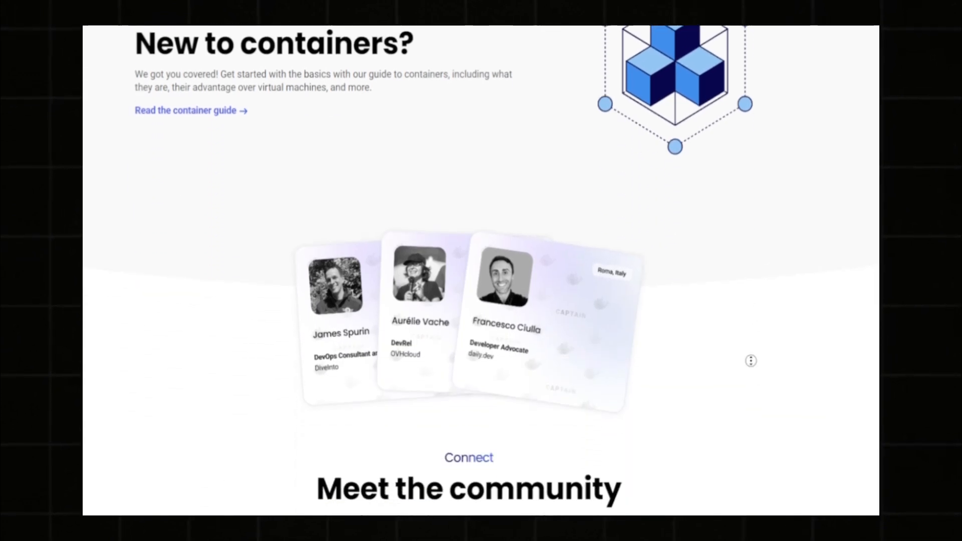
pyautogui.scroll(3)
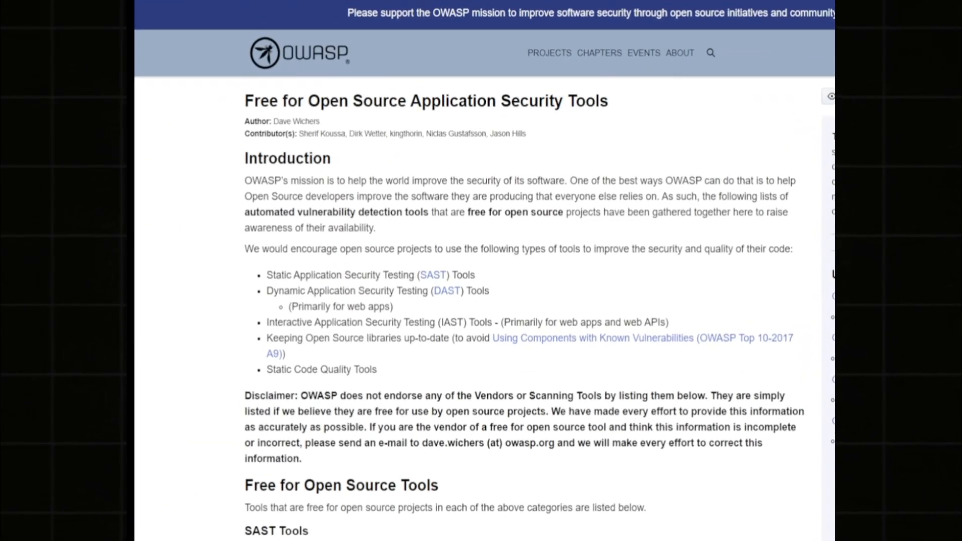
pyautogui.scroll(-3)
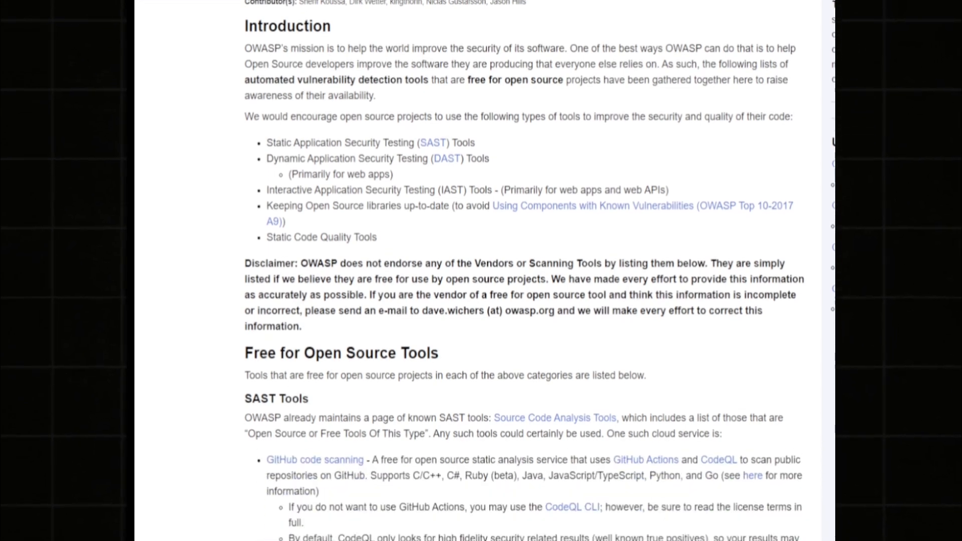